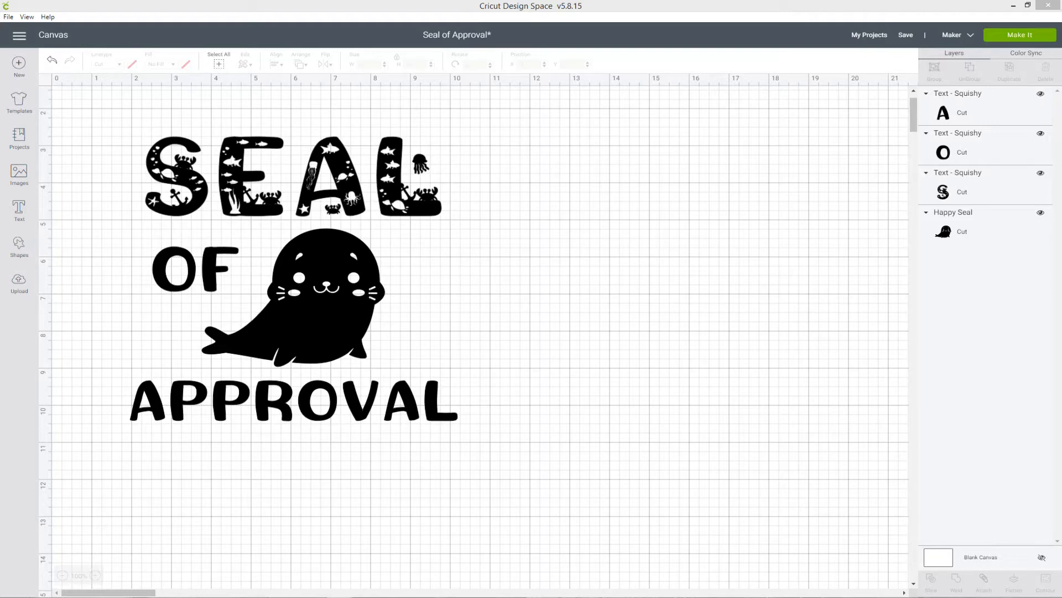
mouse_move(409, 305)
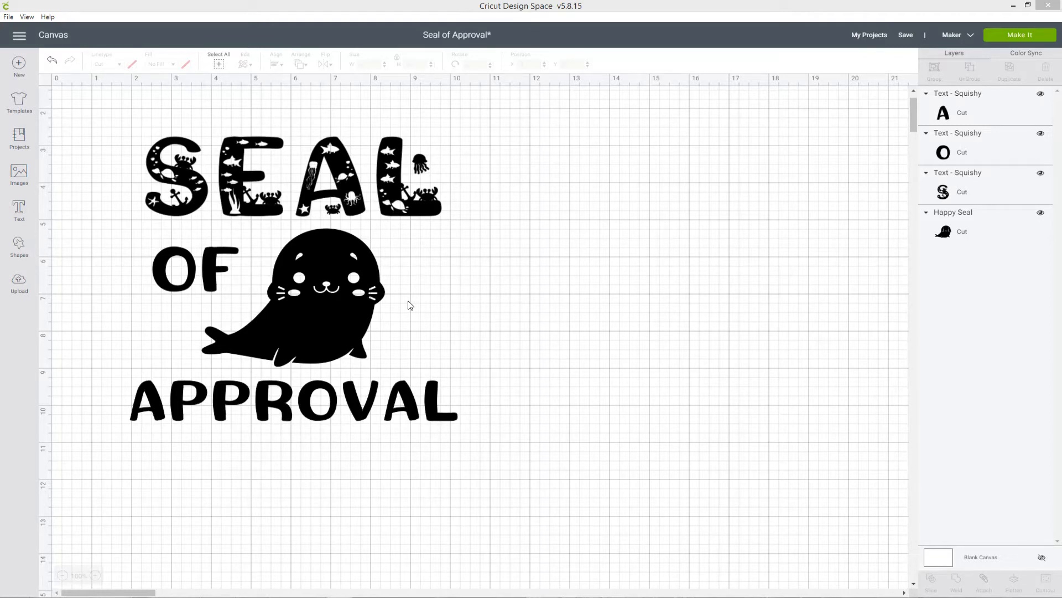
mouse_move(378, 392)
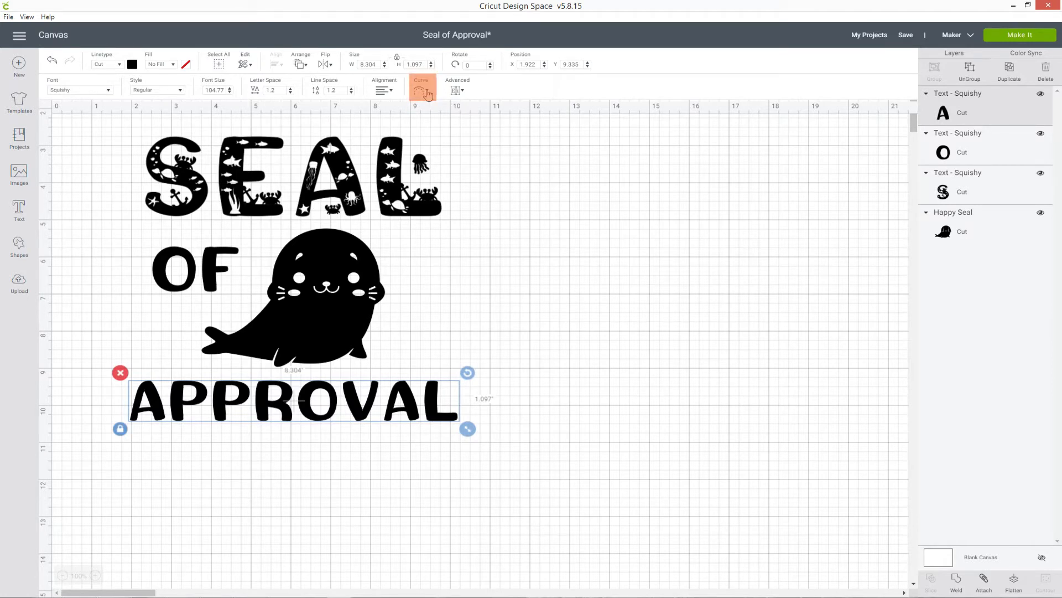
Open the Curve diameter setting for the APPROVAL text
click(421, 89)
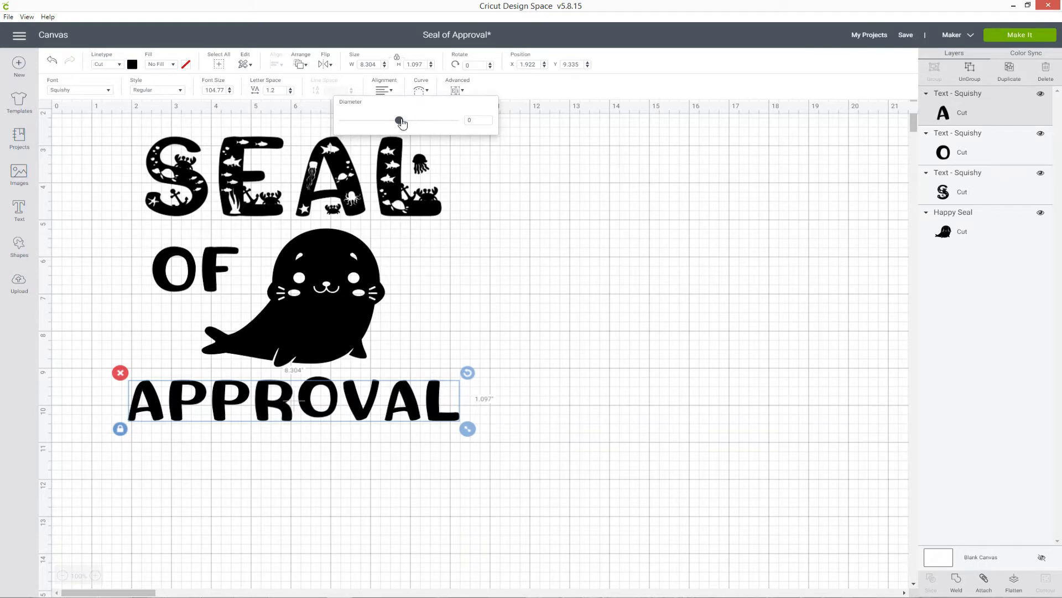
Adjust the Curve Diameter slider to about -8.3 so APPROVAL arcs under the seal
drag(399, 120, 434, 120)
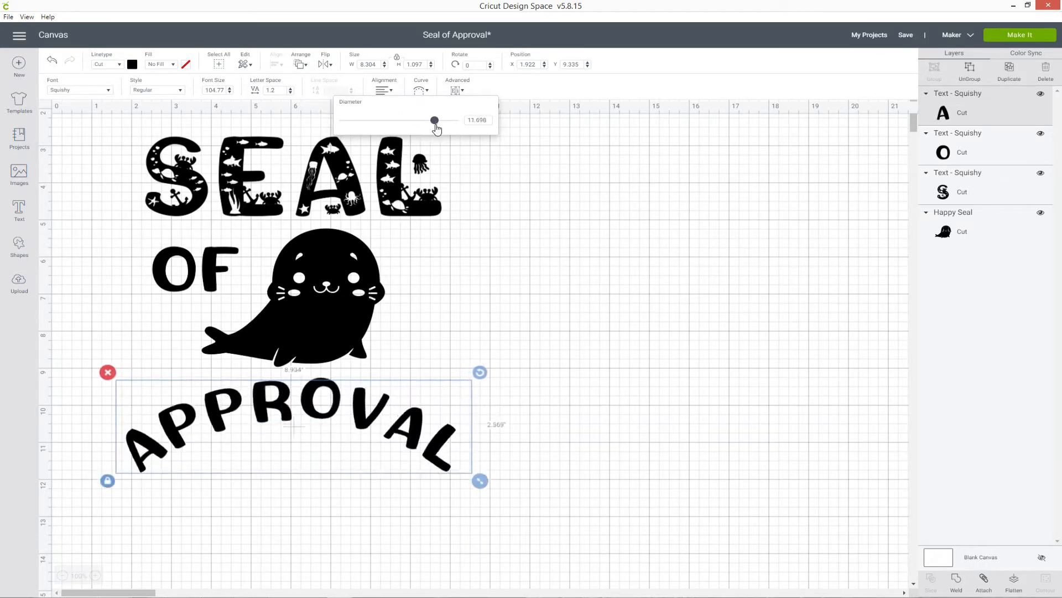
drag(434, 120, 441, 120)
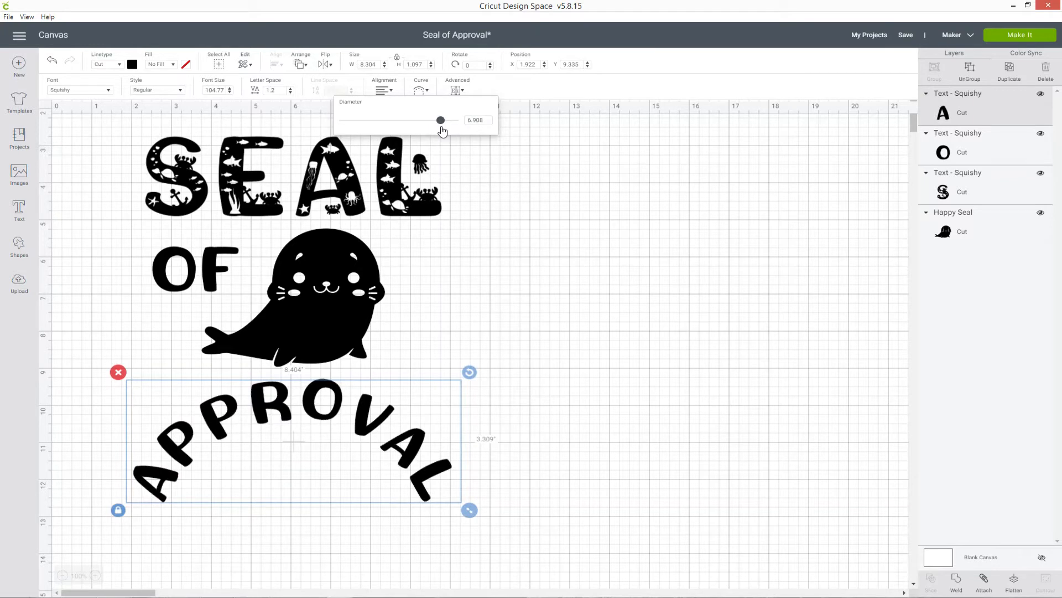
drag(441, 120, 432, 120)
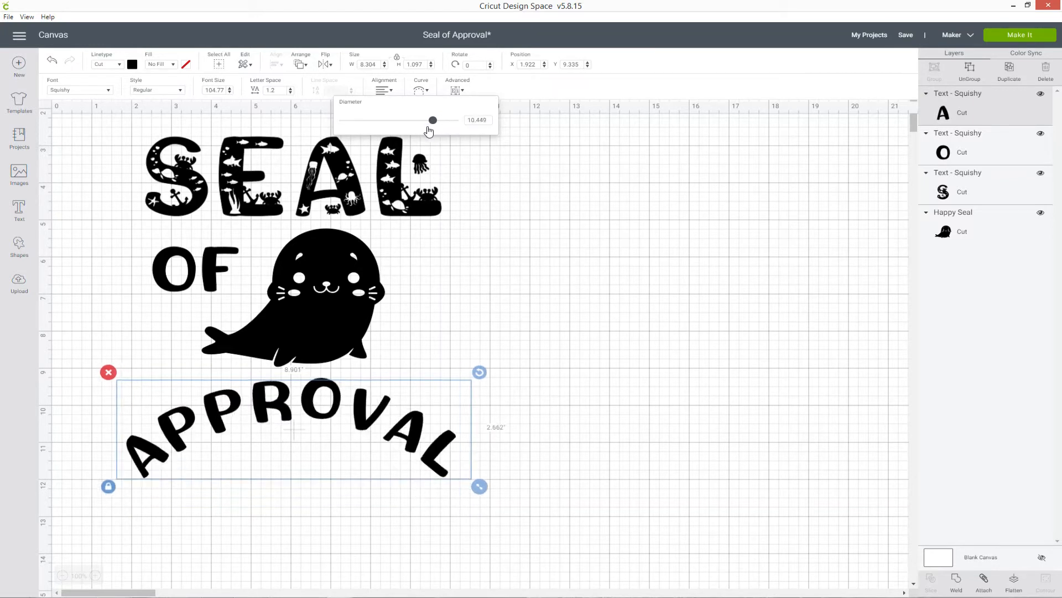
drag(432, 120, 364, 120)
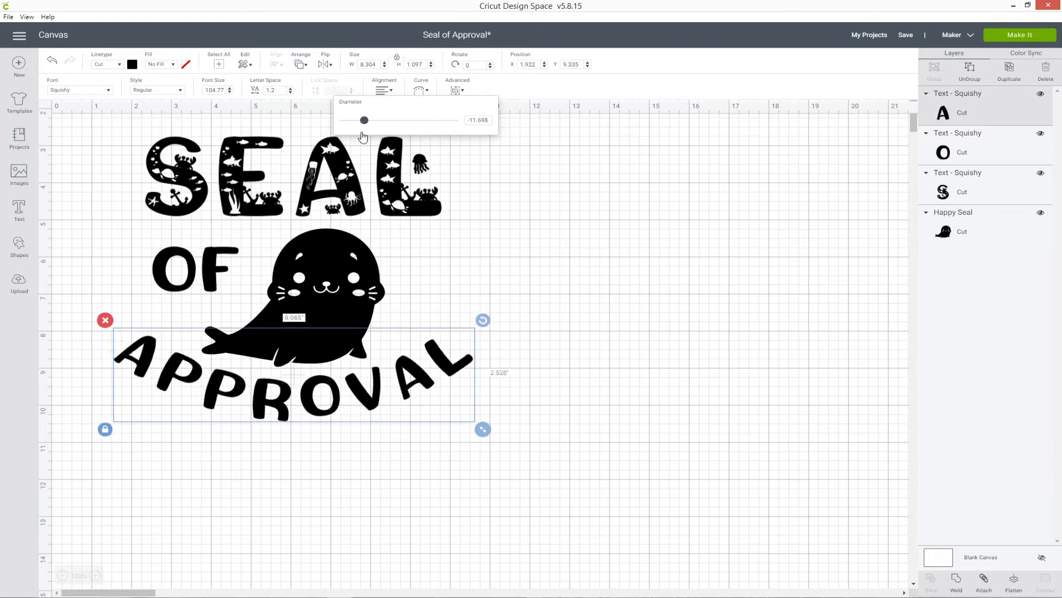
drag(364, 120, 361, 120)
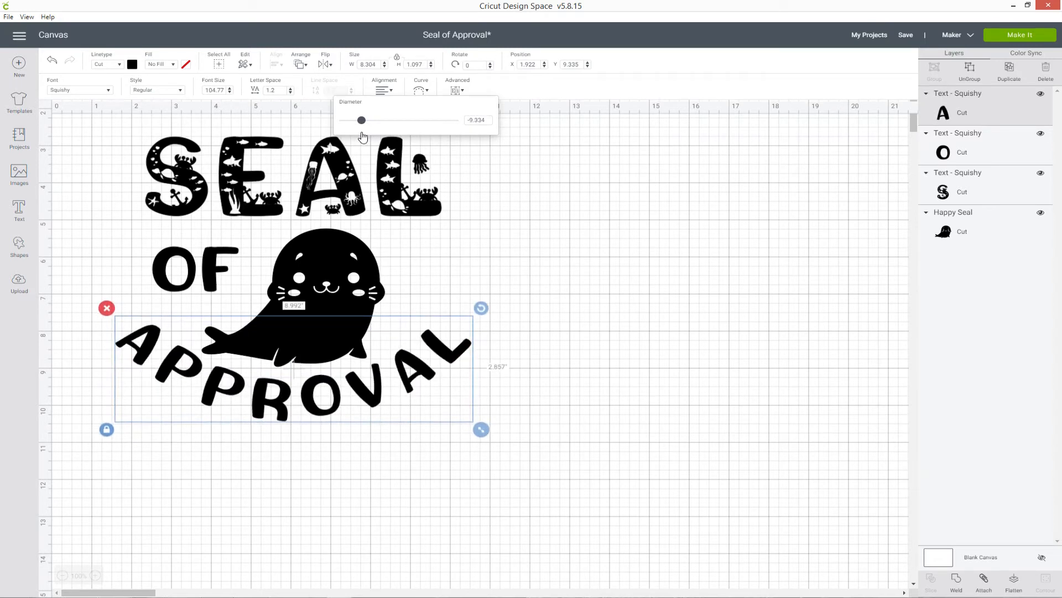
drag(362, 120, 351, 120)
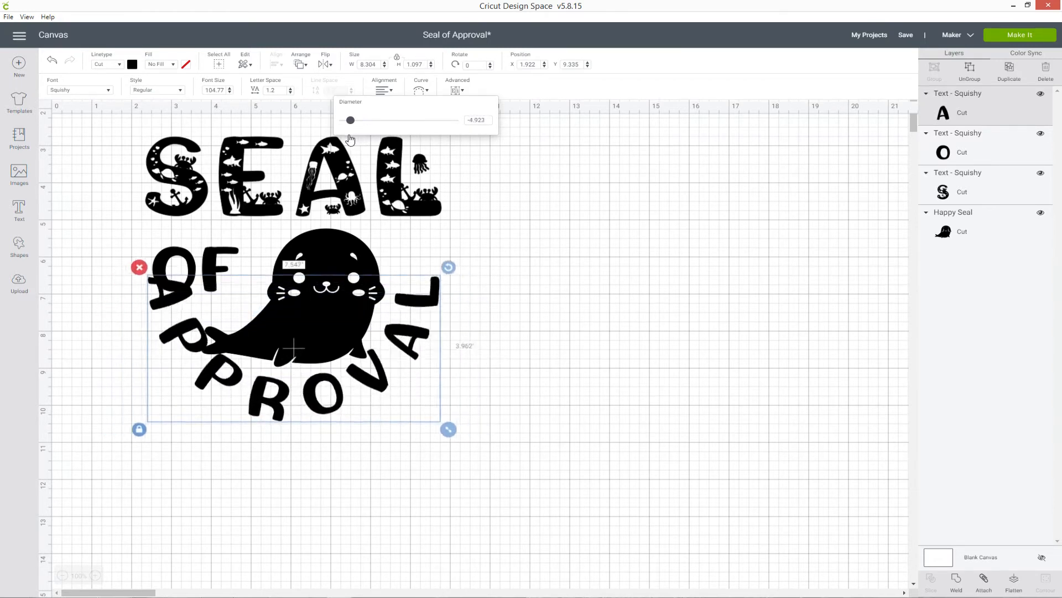
drag(350, 120, 356, 120)
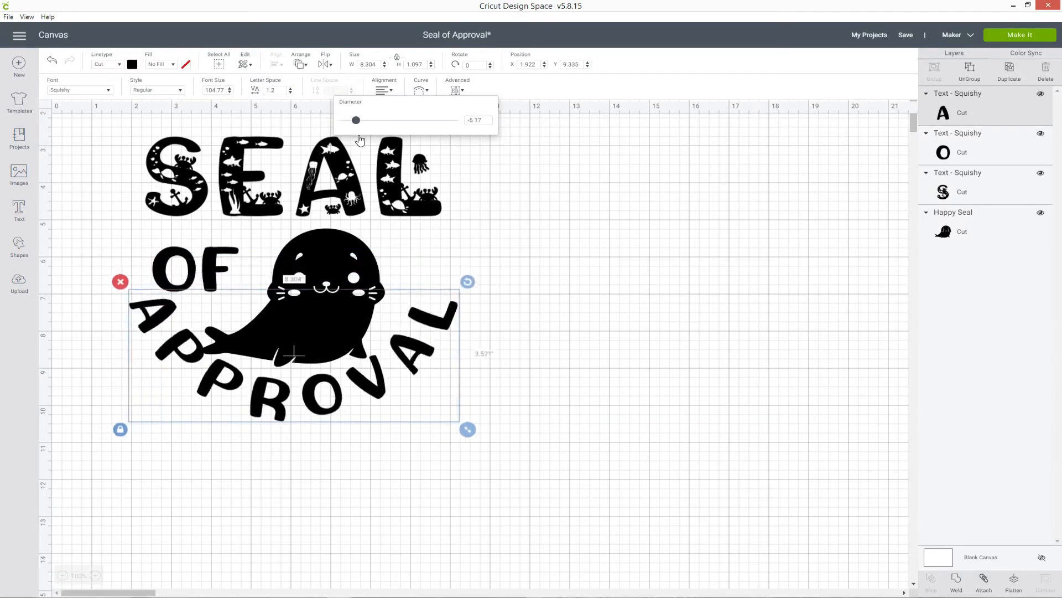
drag(356, 120, 361, 121)
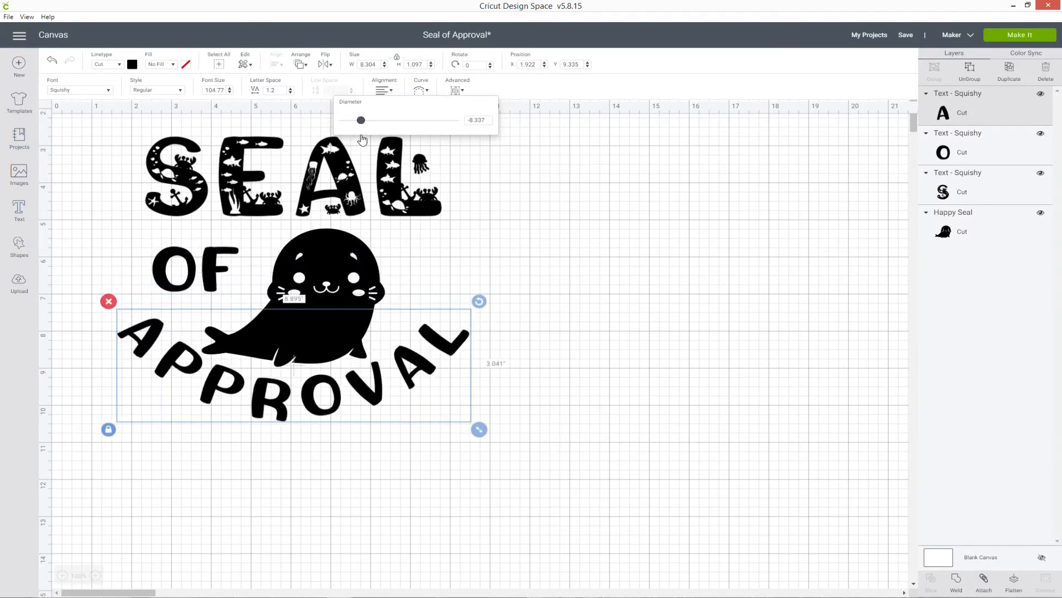